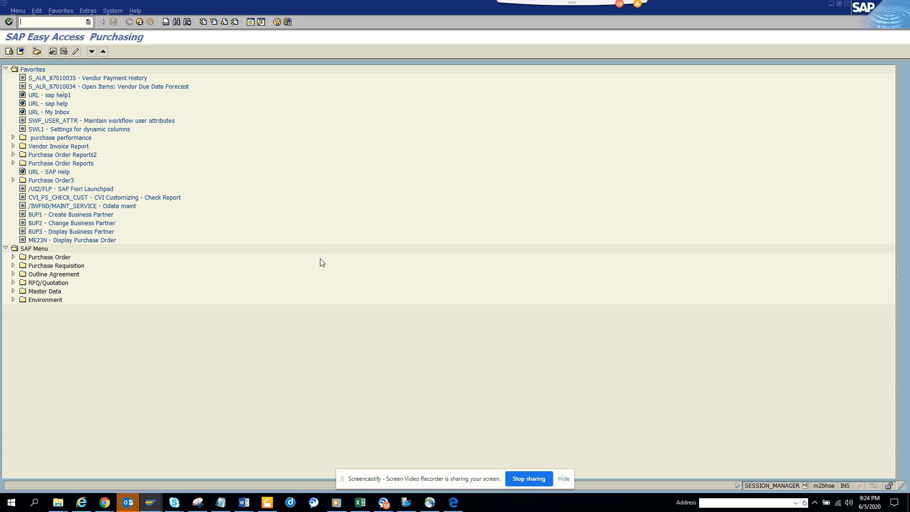
Step: In GUI Options > Visual Design > Font Settings, set the monospaced font size to 18
click(286, 22)
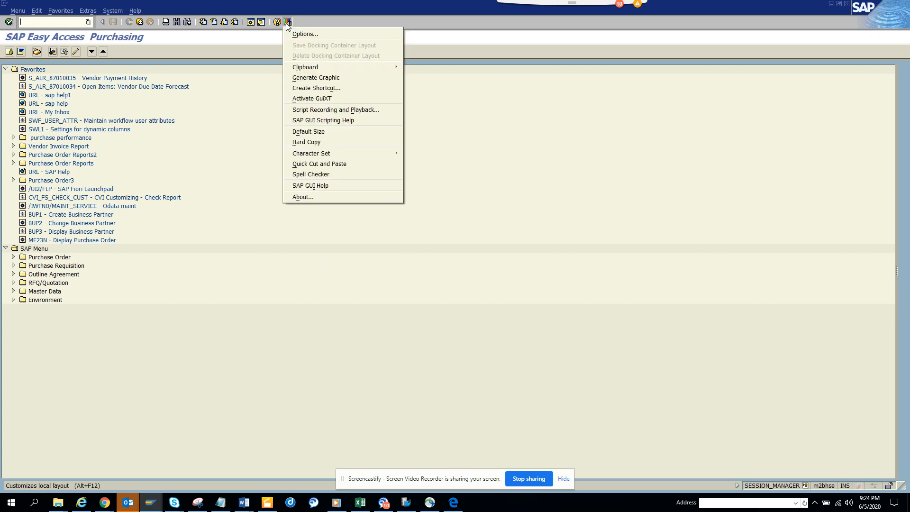
click(305, 34)
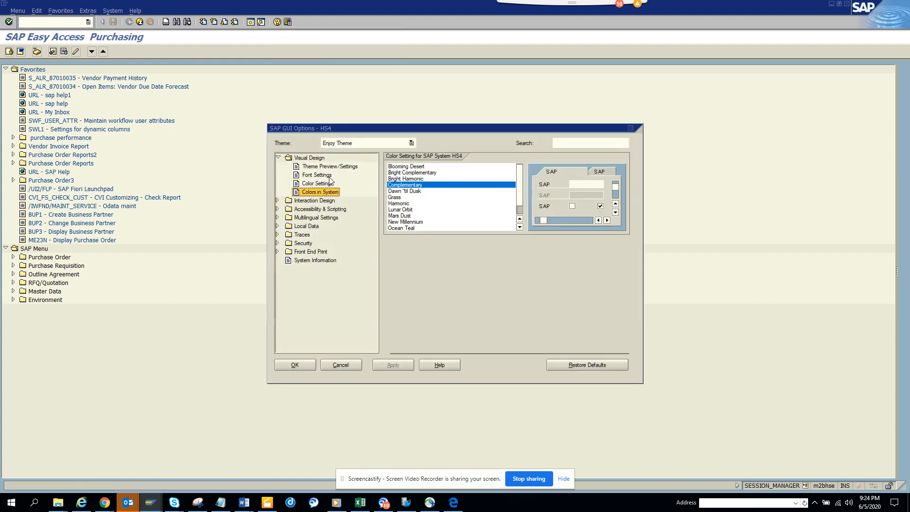
click(317, 175)
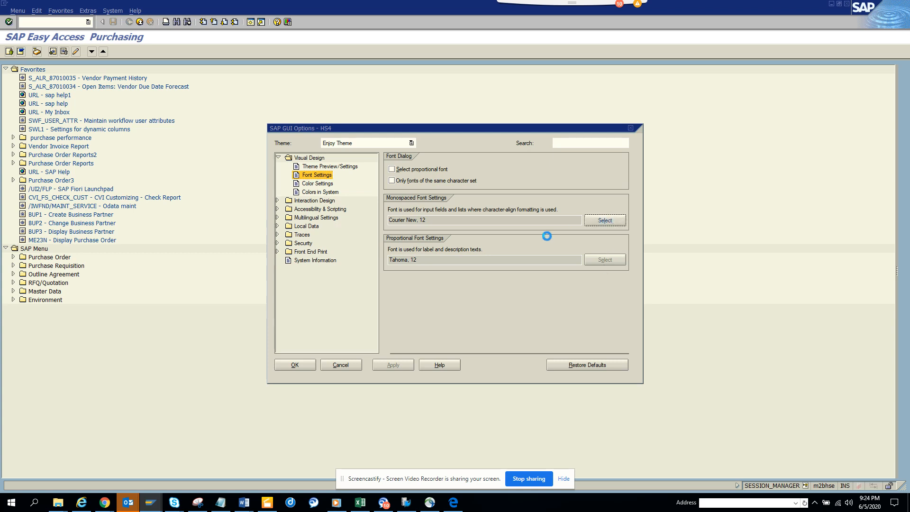
click(604, 220)
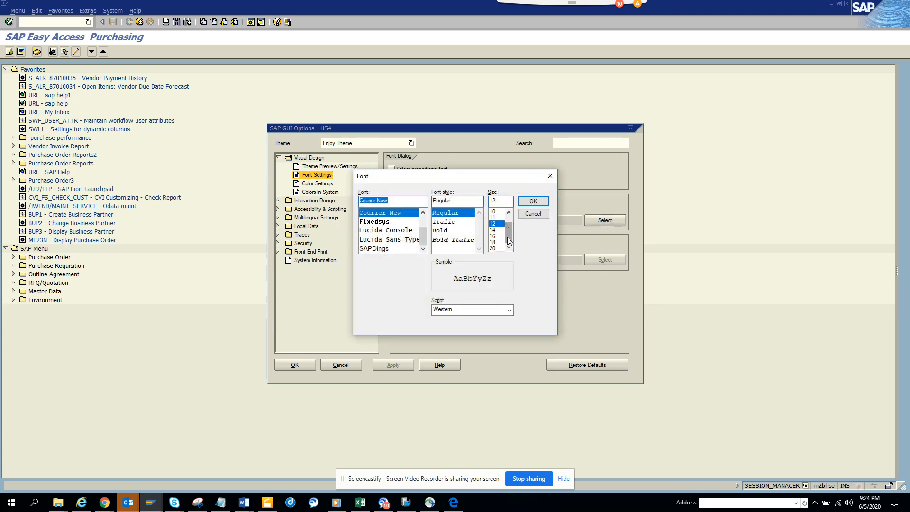
click(497, 241)
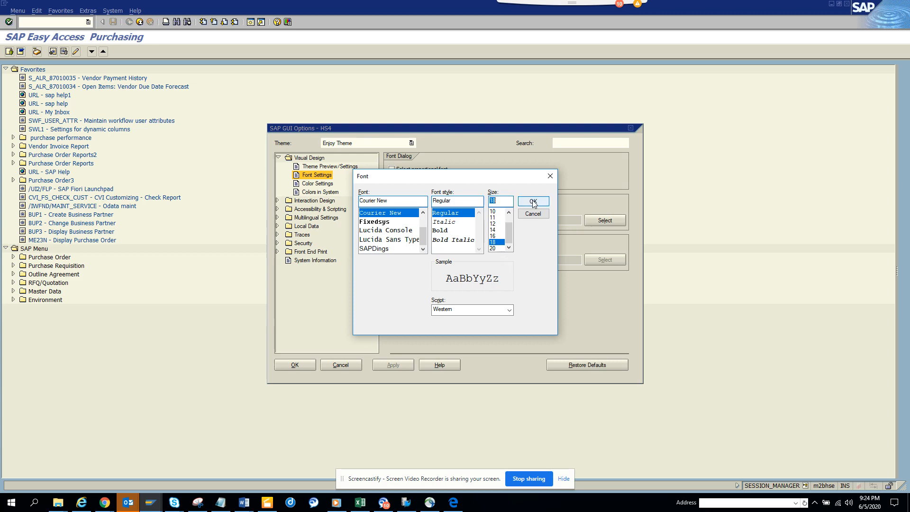
click(532, 201)
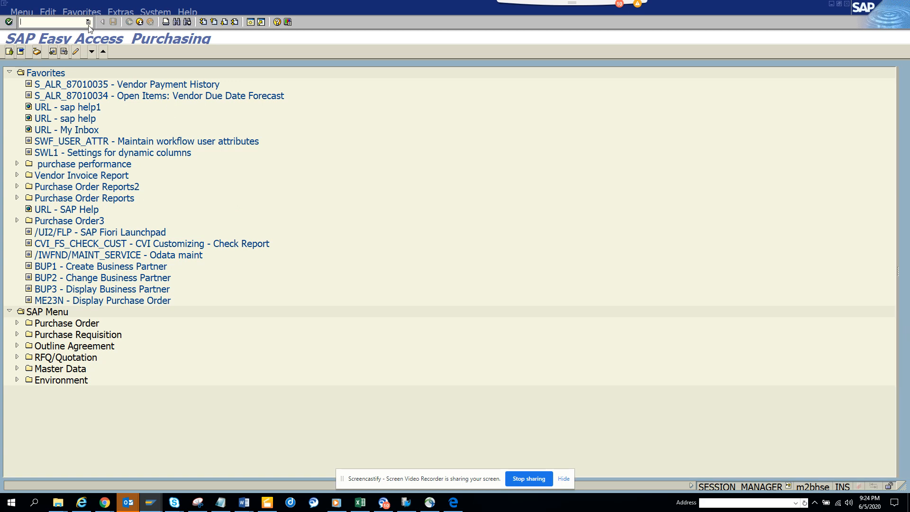
Step: Launch transaction FGI3 via /nFGI3 to show the drilldown report tree
text(/nFGI3)
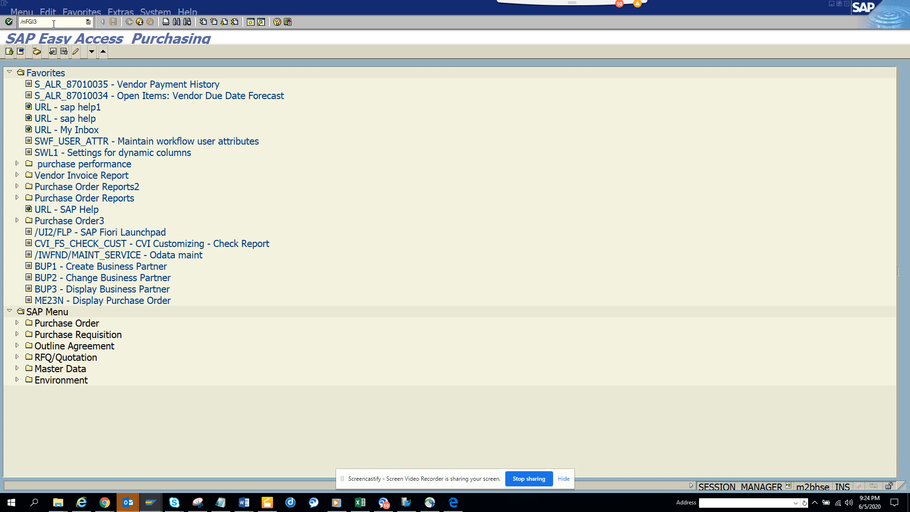
key(Enter)
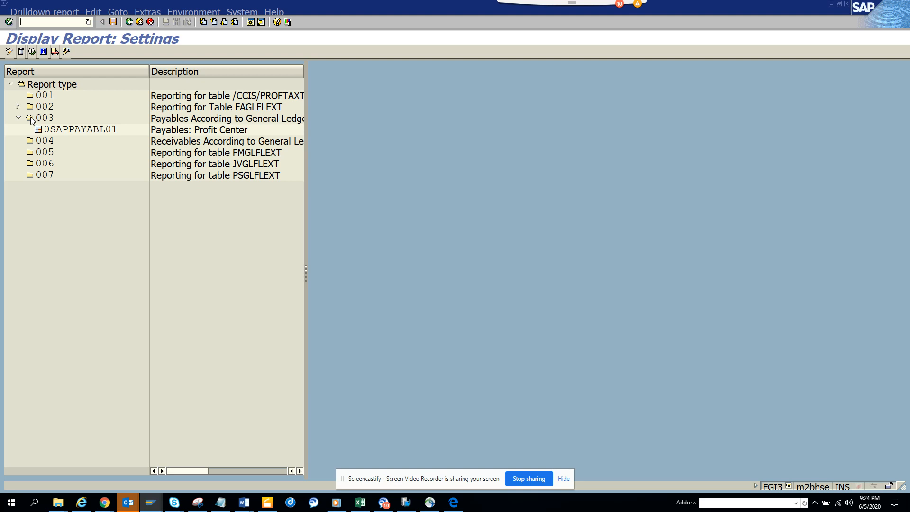
click(45, 11)
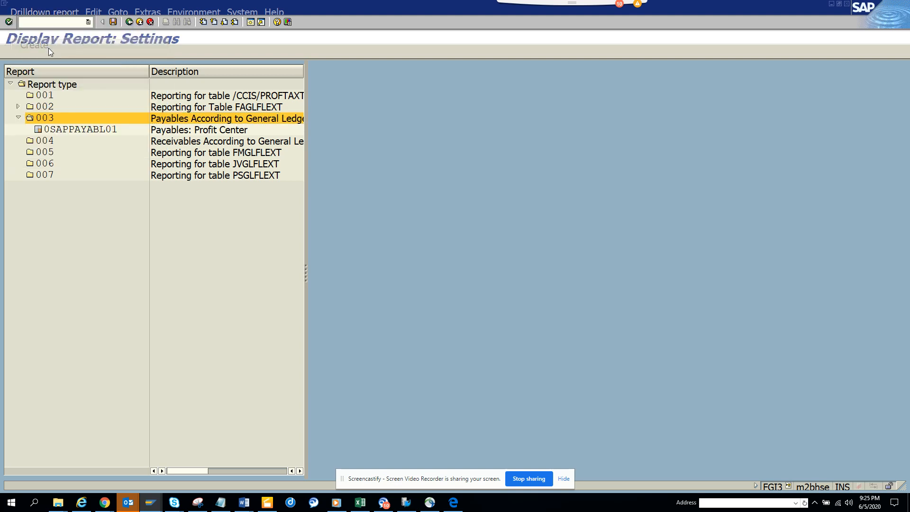
click(34, 46)
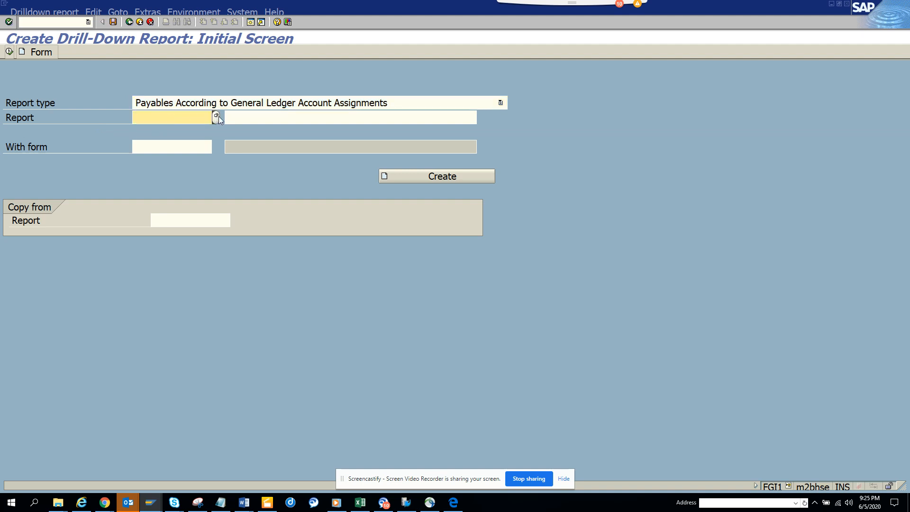
click(174, 118)
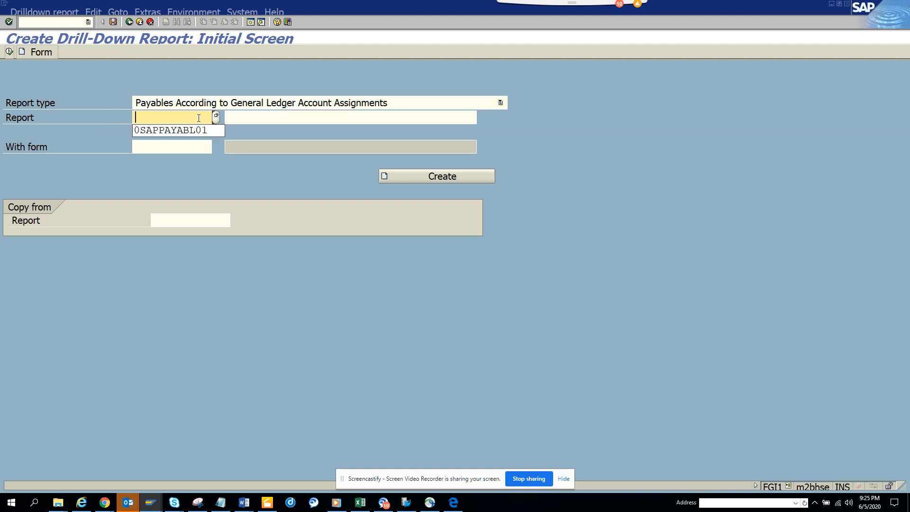
click(179, 130)
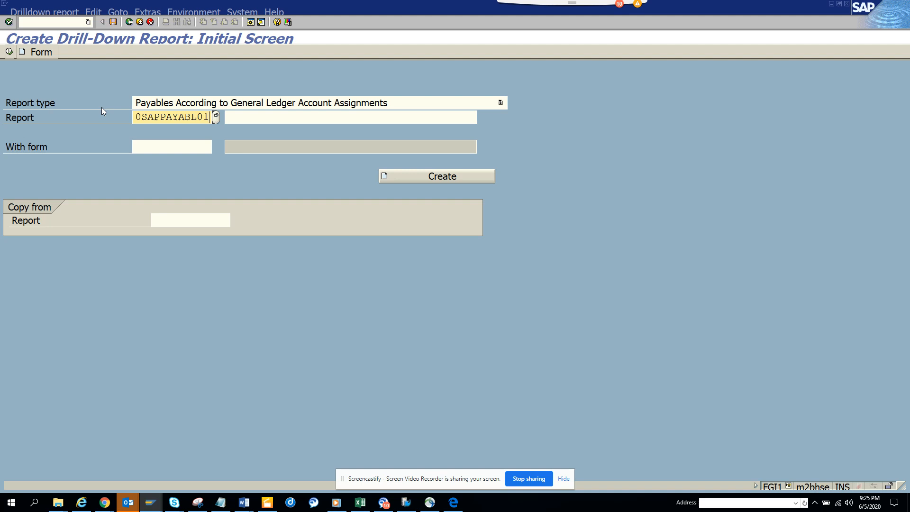
click(436, 177)
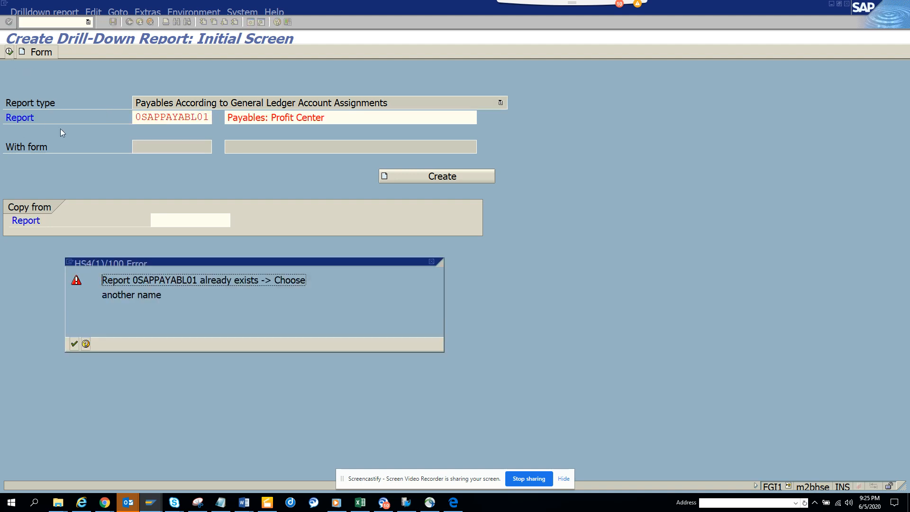
click(74, 343)
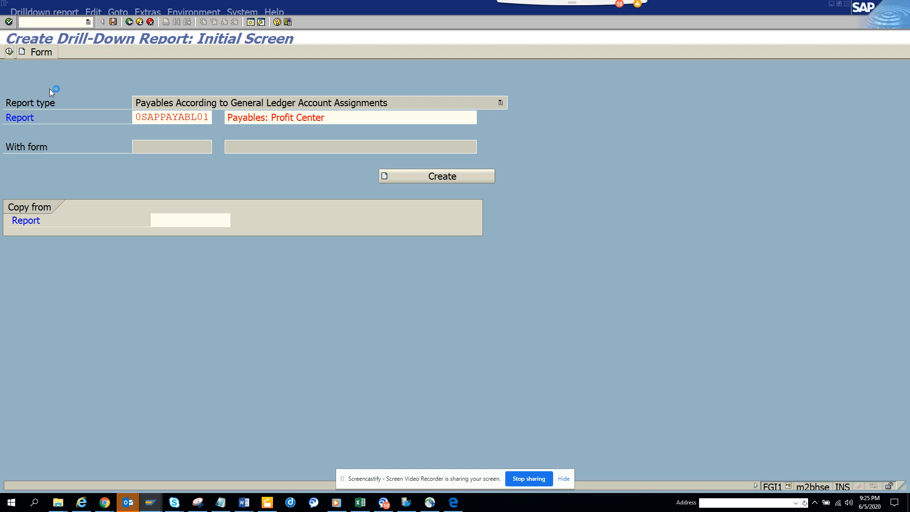
click(436, 177)
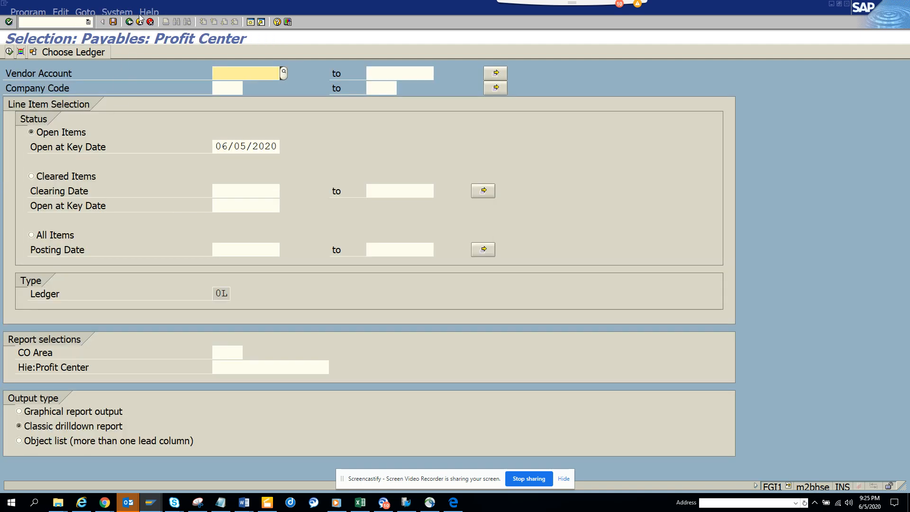
mouse_move(129, 22)
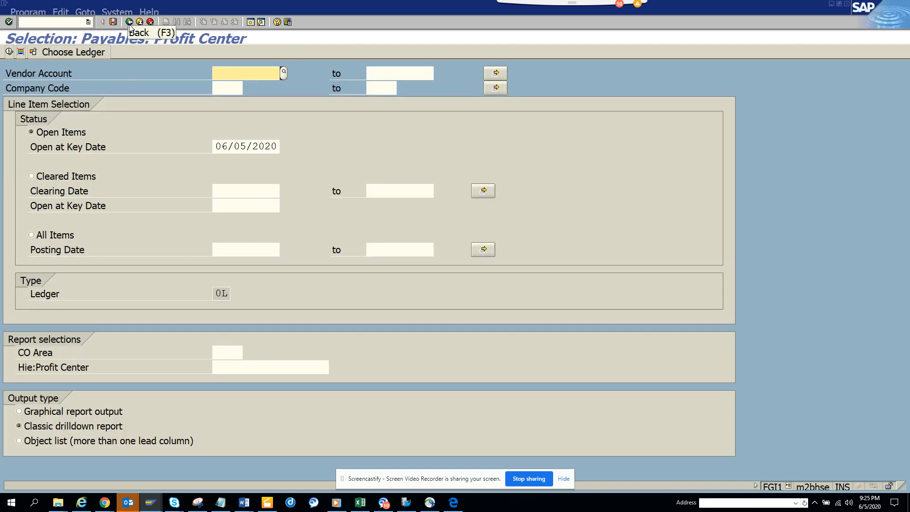
click(129, 22)
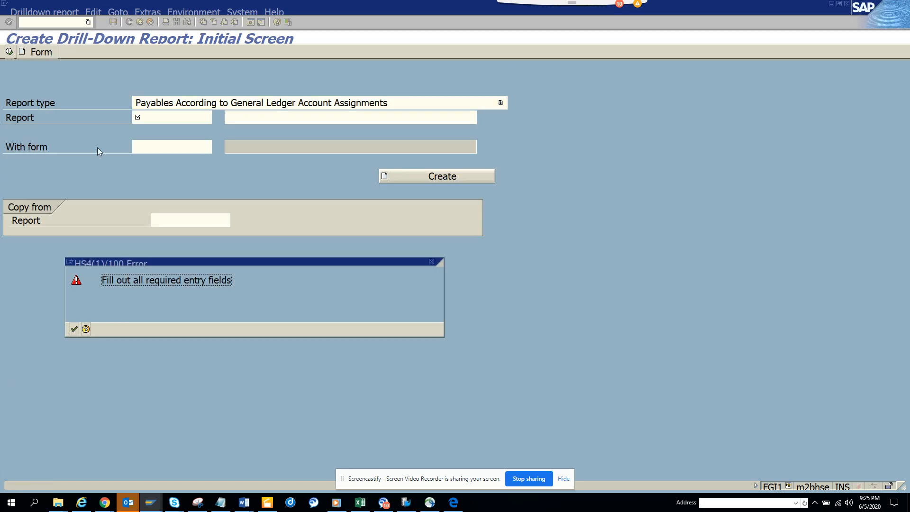
mouse_move(433, 262)
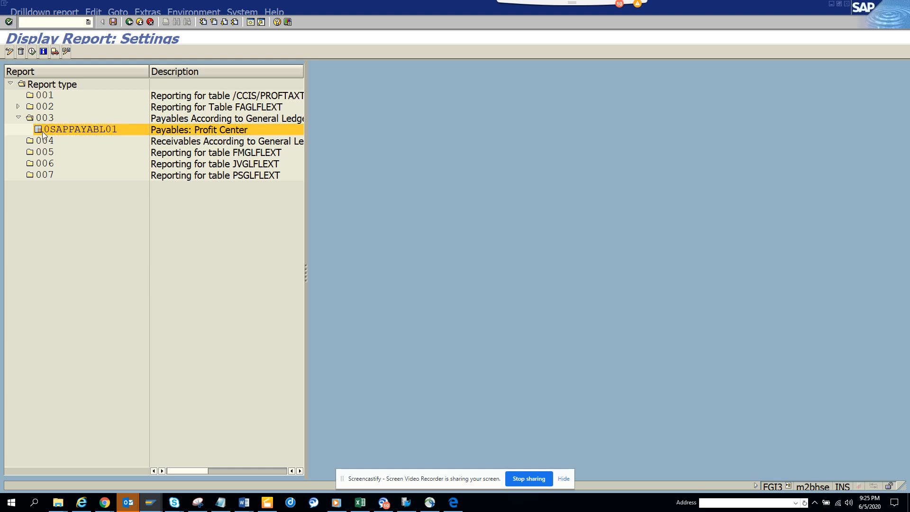
Step: Open report 0SAPPAYABL01 (Payables: Profit Center) from the report tree
double_click(86, 129)
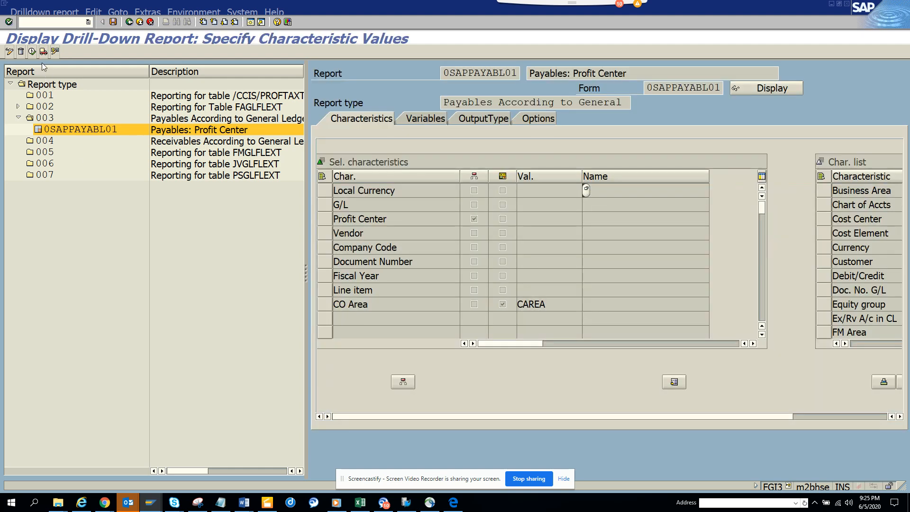
mouse_move(437, 172)
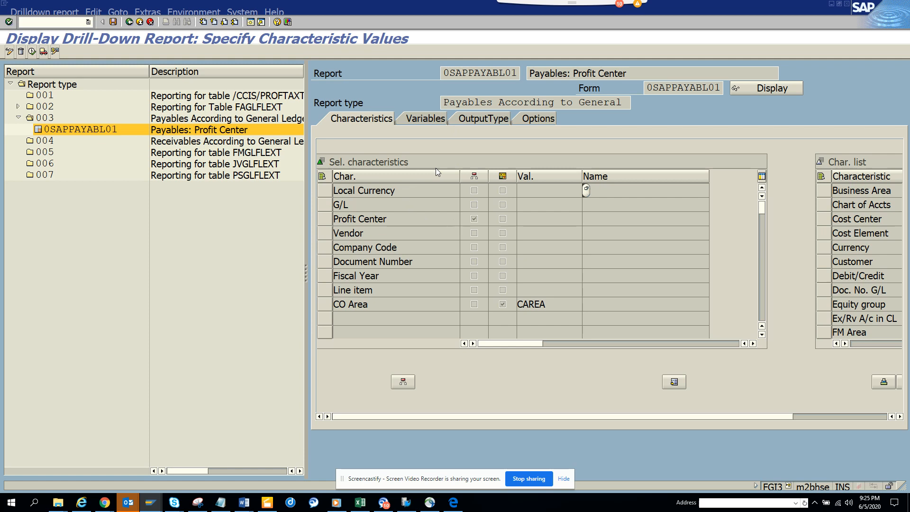
mouse_move(503, 123)
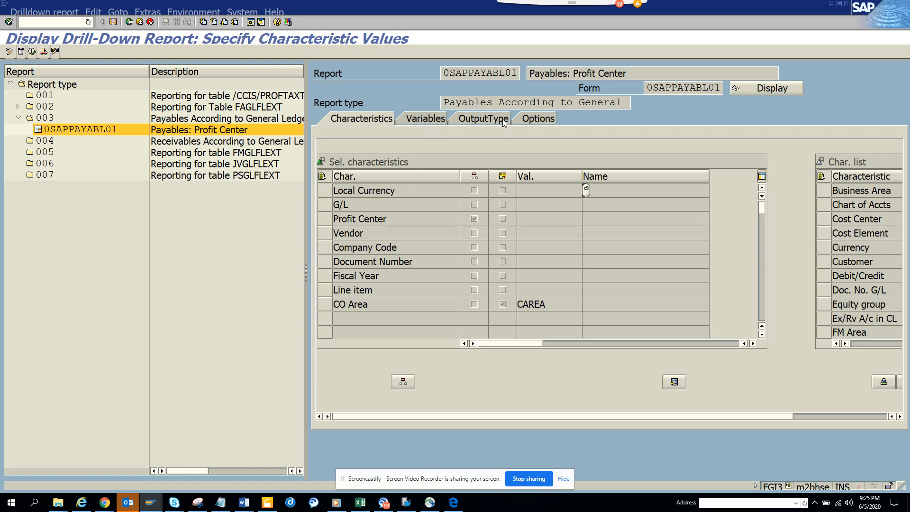
mouse_move(280, 126)
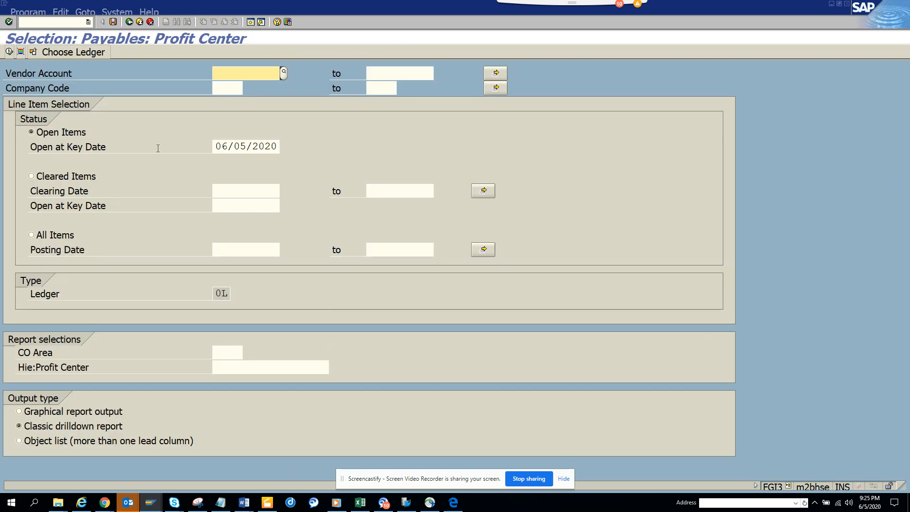
Step: Run the Payables: Profit Center report for company code 1010 with all items
click(228, 88)
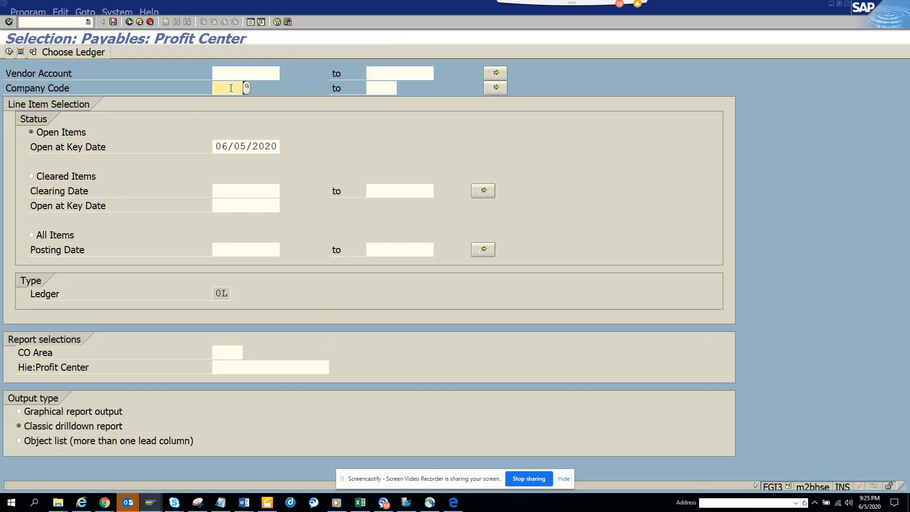
text(20)
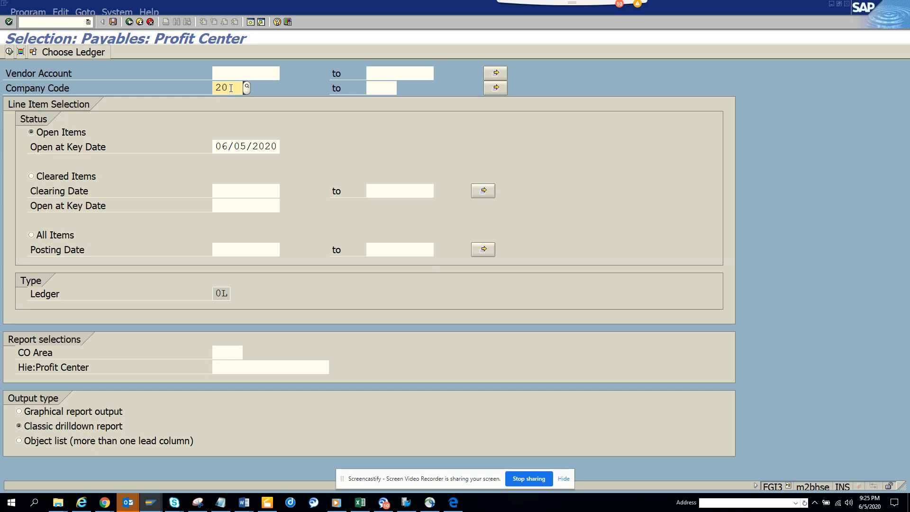
text(1010)
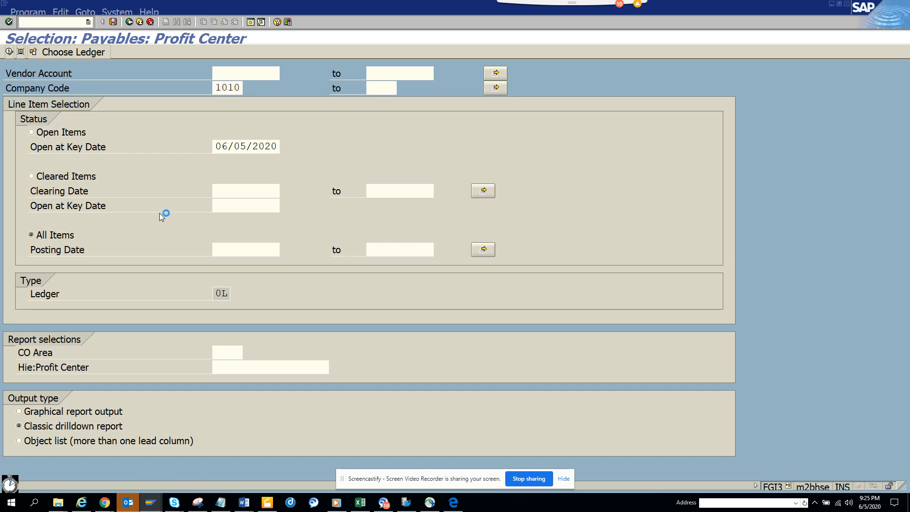
mouse_move(177, 235)
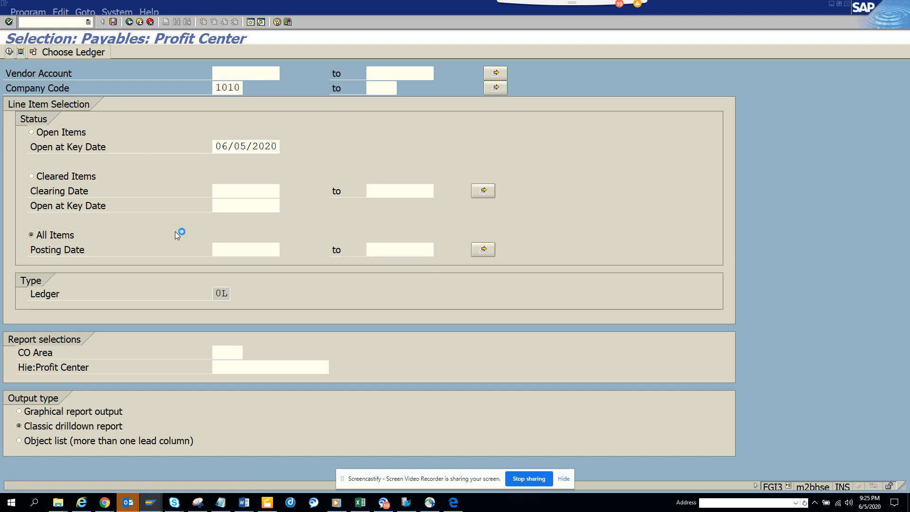
click(8, 22)
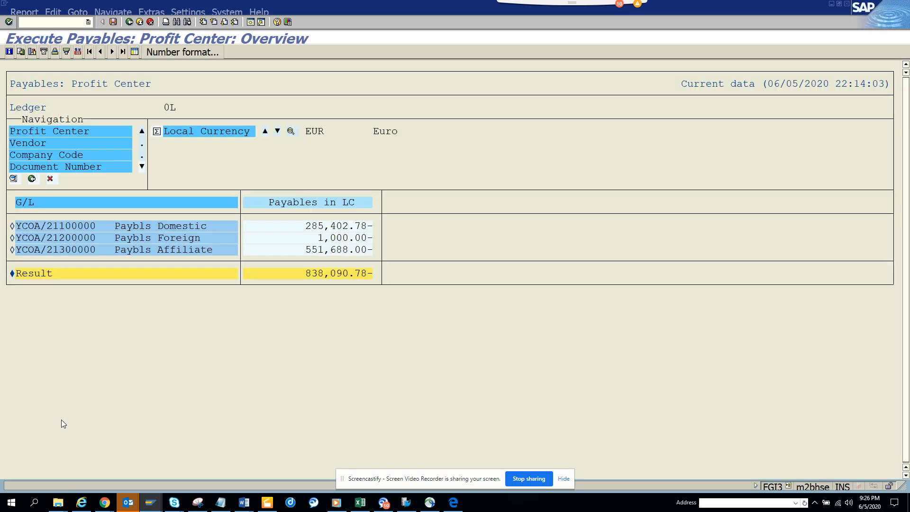
mouse_move(200, 292)
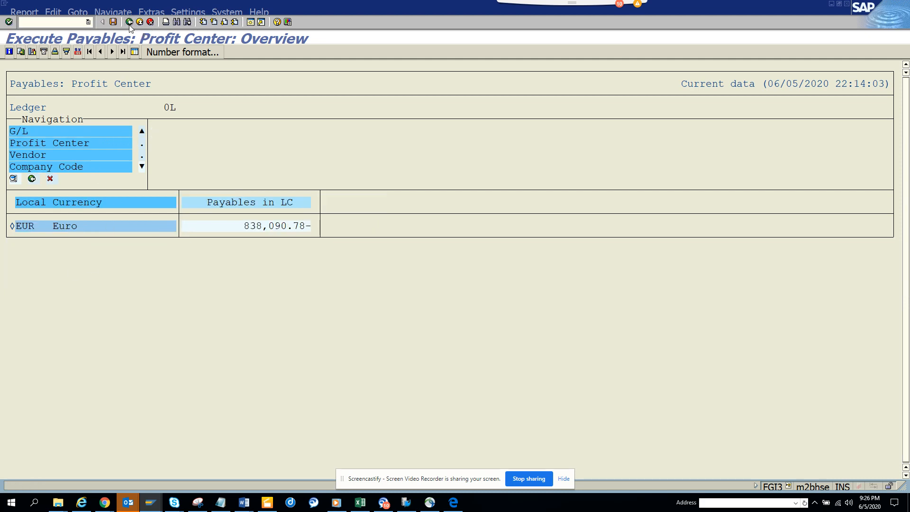
Step: Leave the classic report output without saving, returning to the 0SAPPAYABL01 display
click(129, 22)
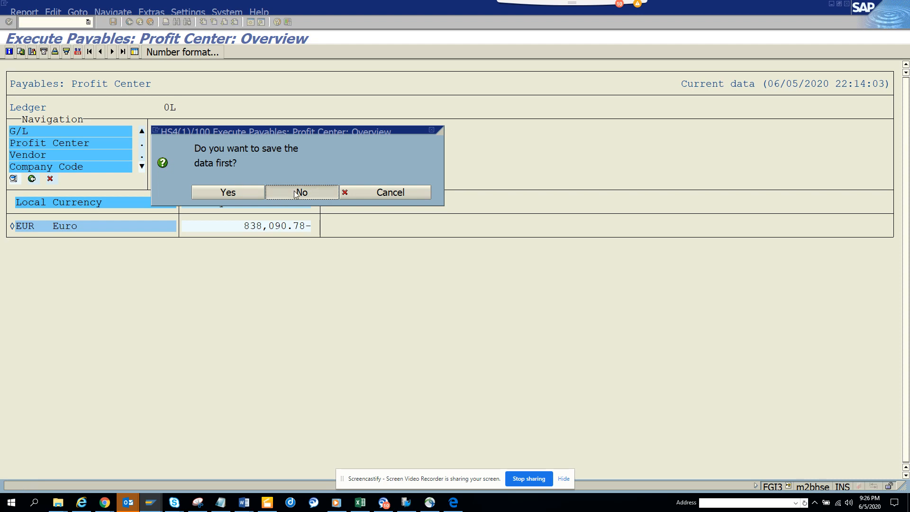
click(300, 192)
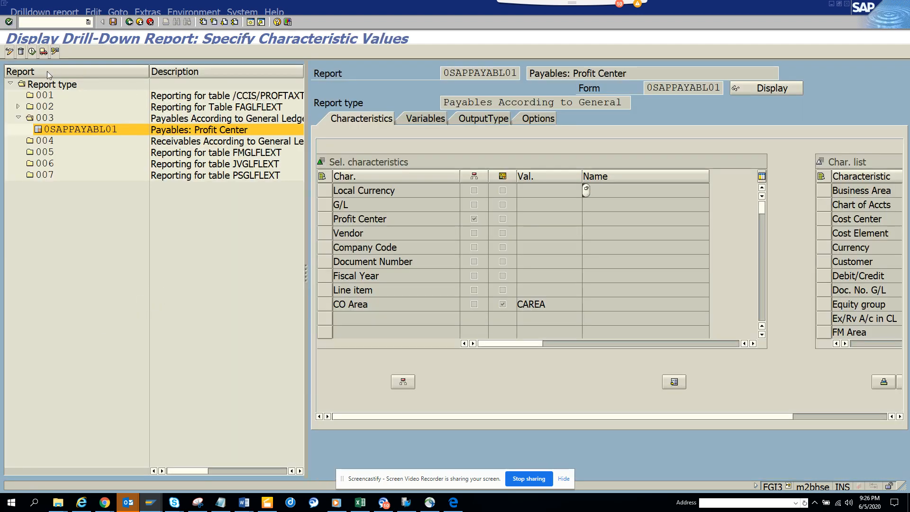
Step: Reopen the 0SAPPAYABL01 selection screen and choose graphical report output
click(773, 87)
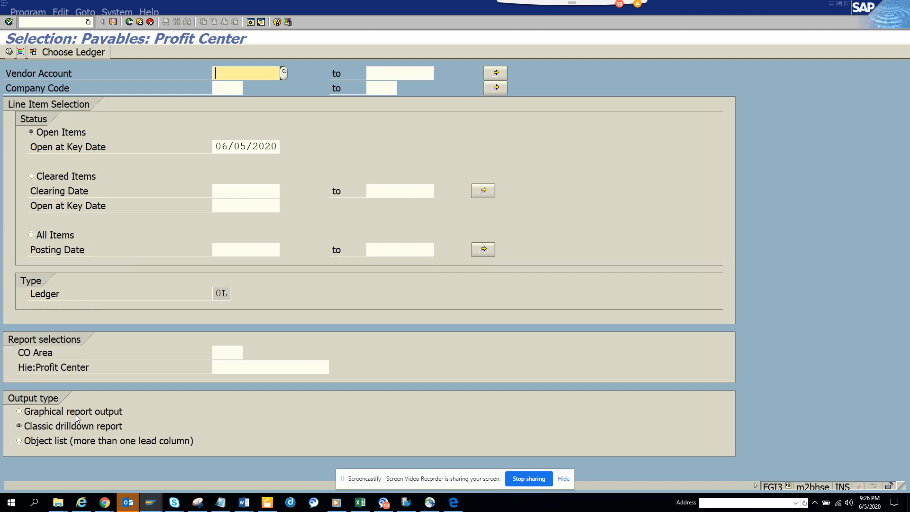
click(20, 410)
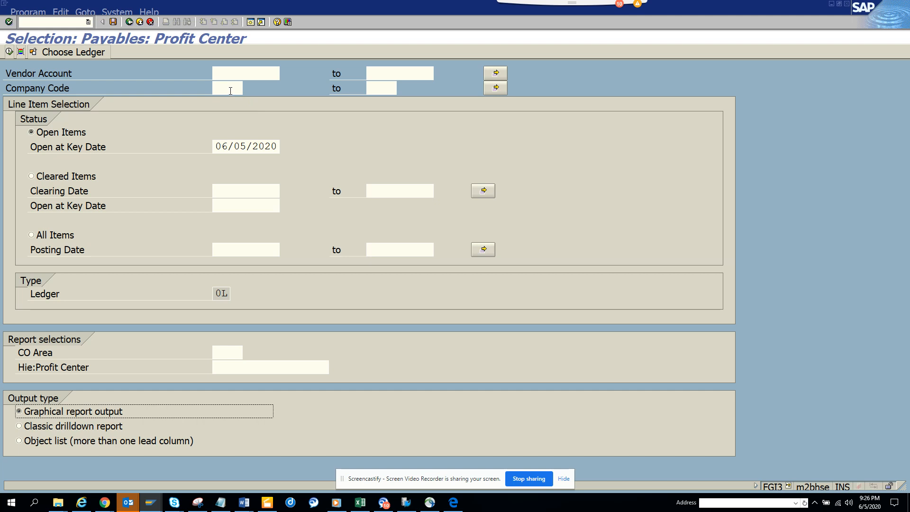
click(227, 88)
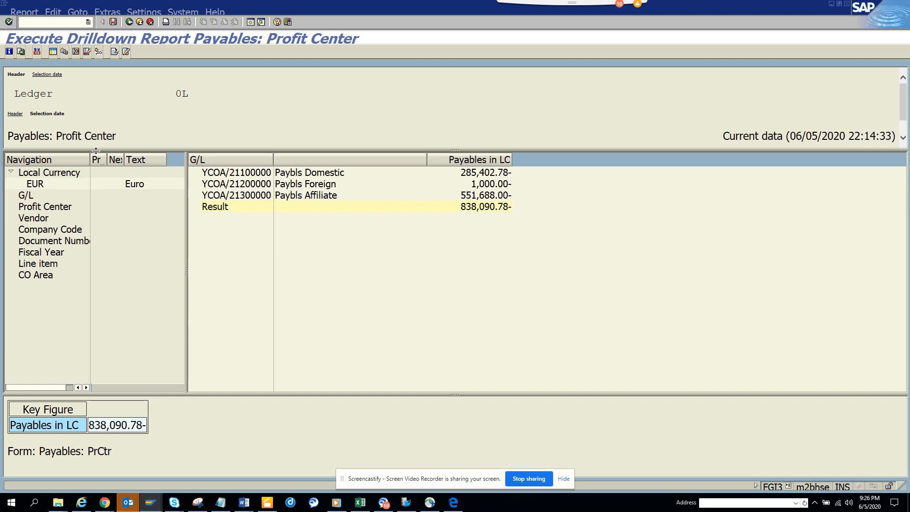
mouse_move(188, 315)
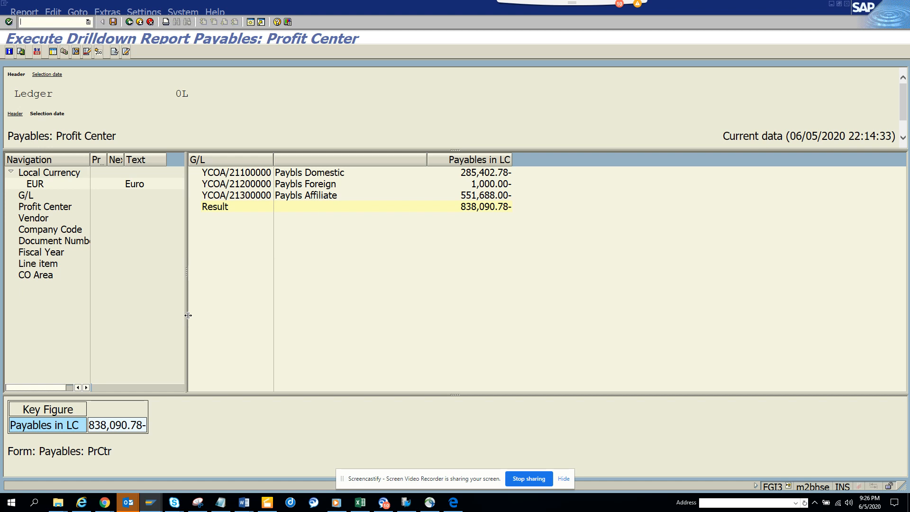
mouse_move(60, 218)
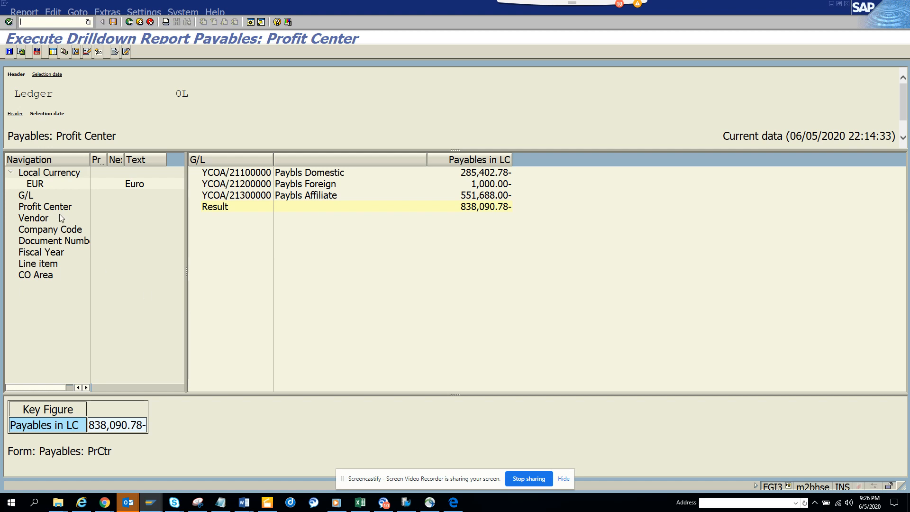
mouse_move(135, 87)
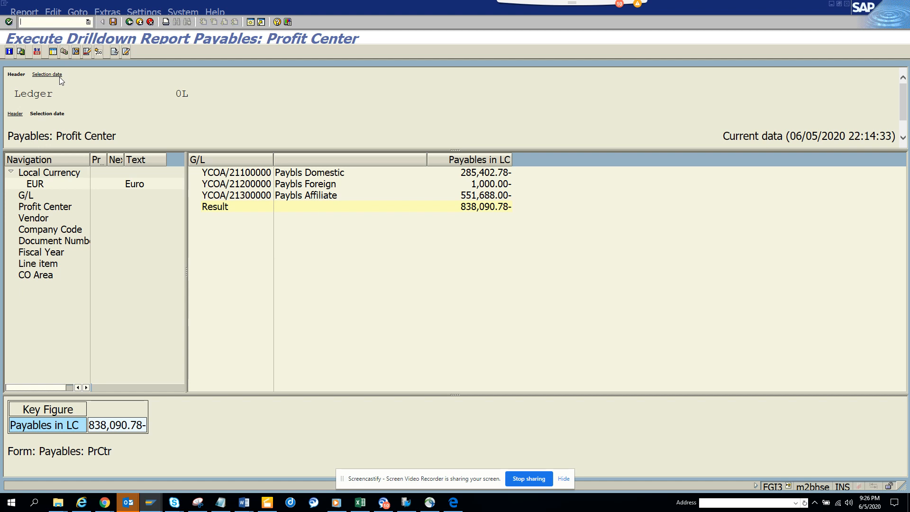
mouse_move(97, 113)
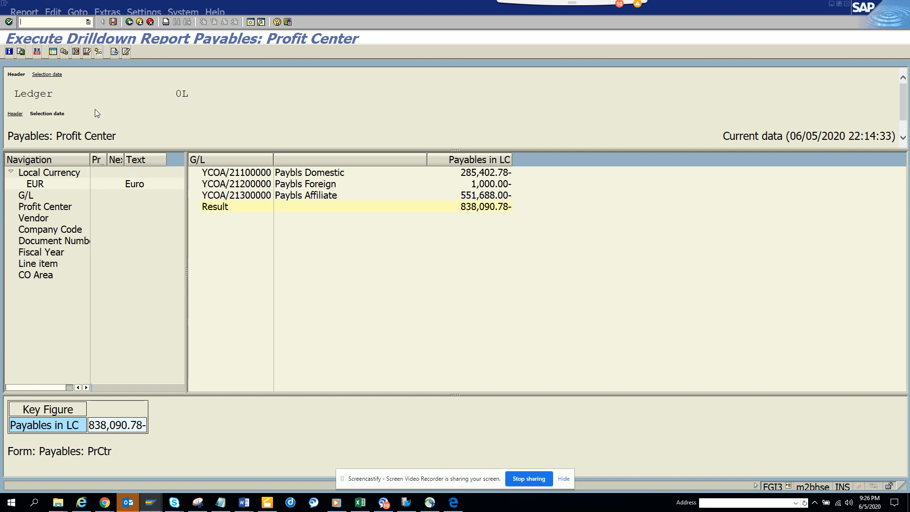
mouse_move(651, 381)
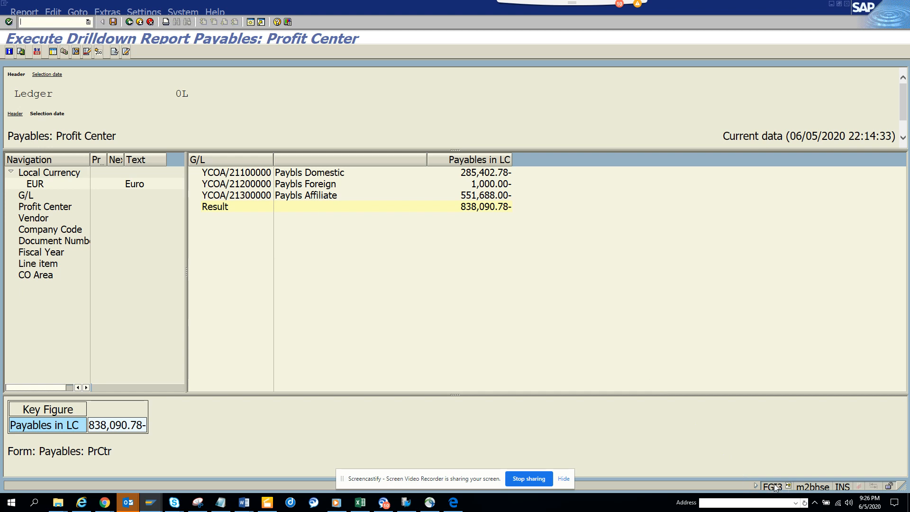
mouse_move(249, 191)
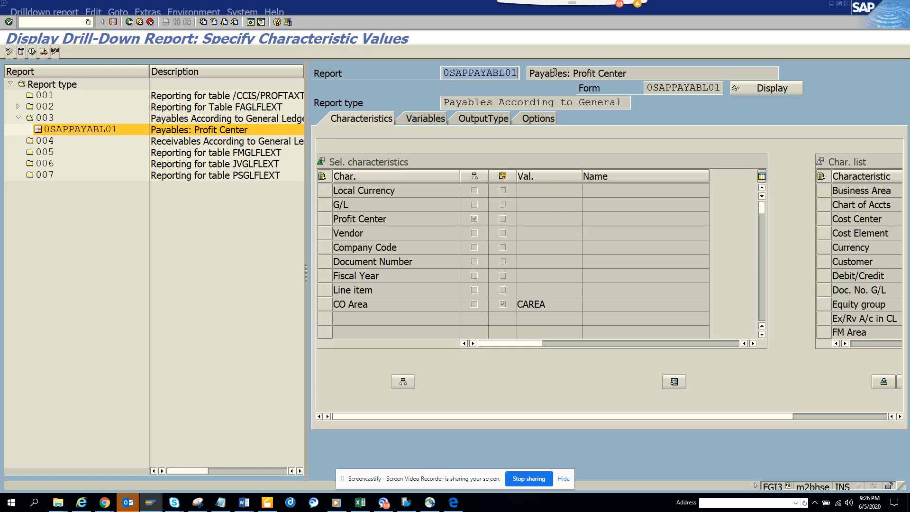
mouse_move(492, 86)
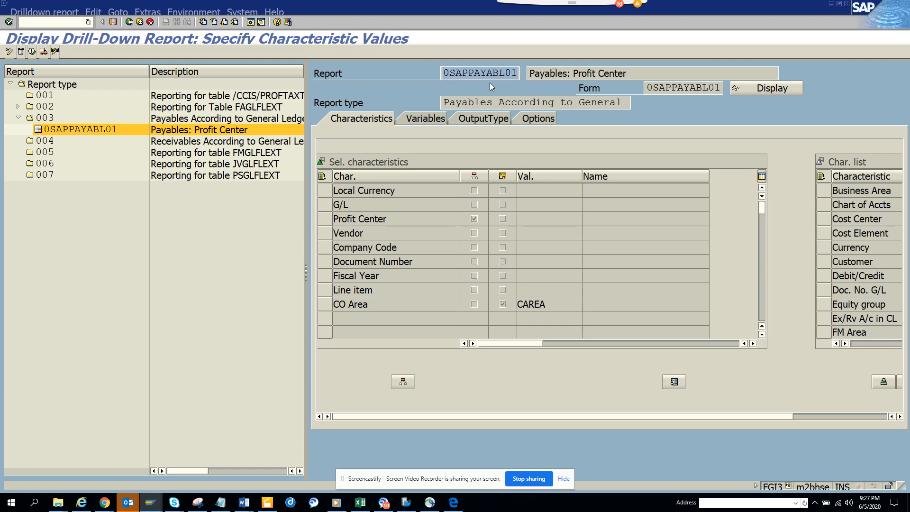